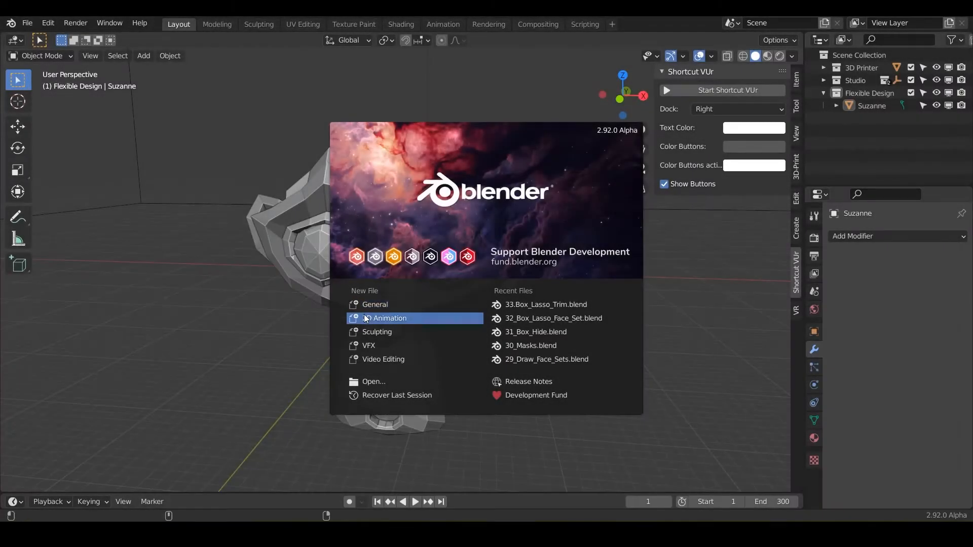
{"action": "mouse_move", "coordinate": [375, 304]}
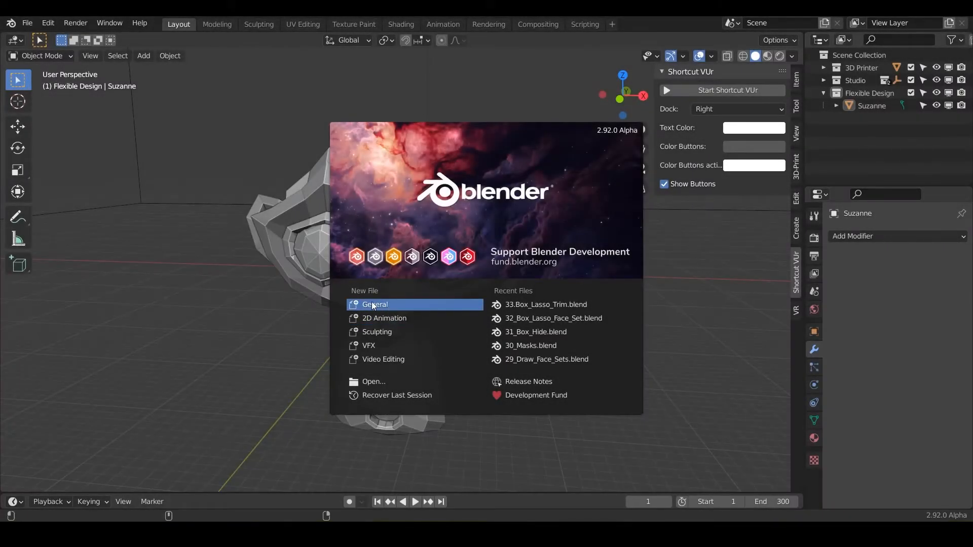
{"action": "mouse_move", "coordinate": [388, 313]}
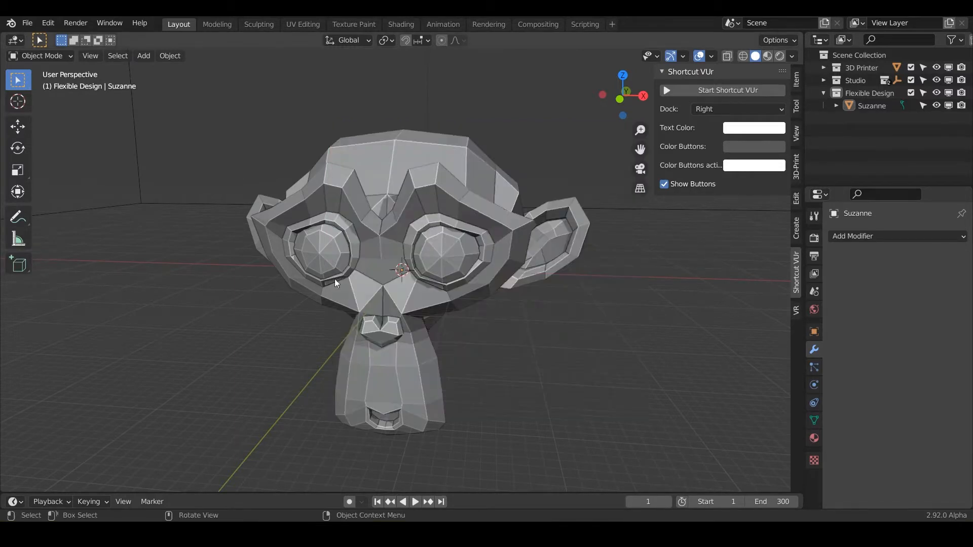
Save the scene as 34_Line_Project.blend in the Tools folder via Save As
{"action": "left_click", "coordinate": [27, 23]}
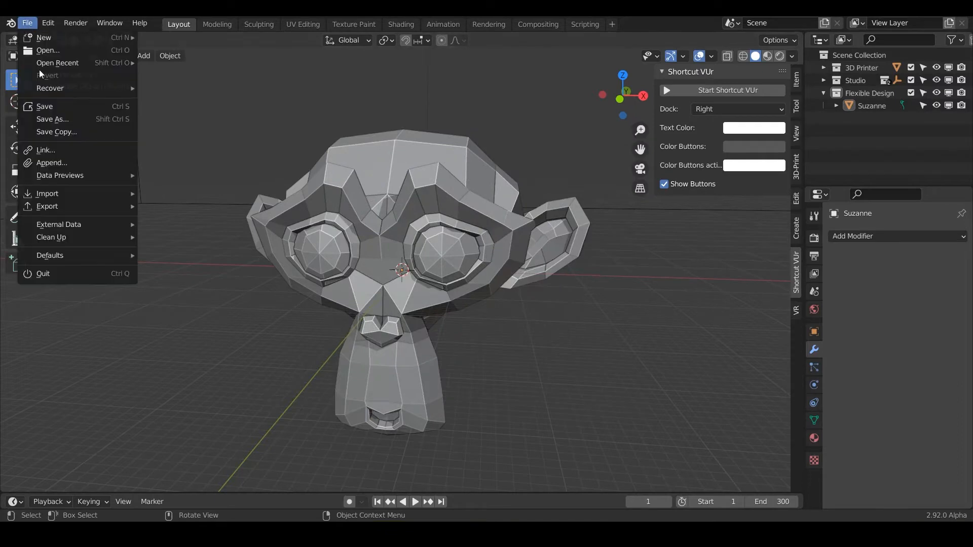
{"action": "left_click", "coordinate": [51, 118]}
{"action": "type", "text": "34_Line_Project"}
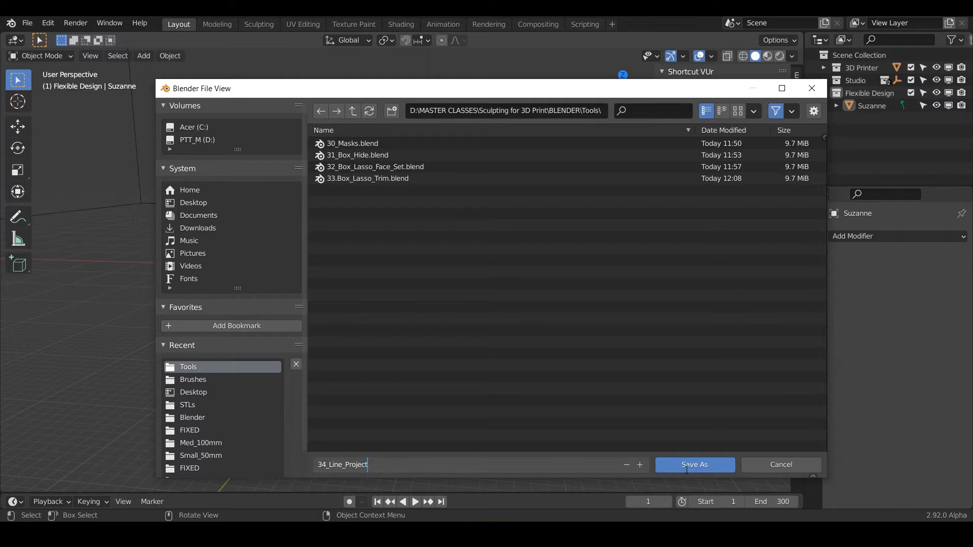
{"action": "left_click", "coordinate": [693, 464]}
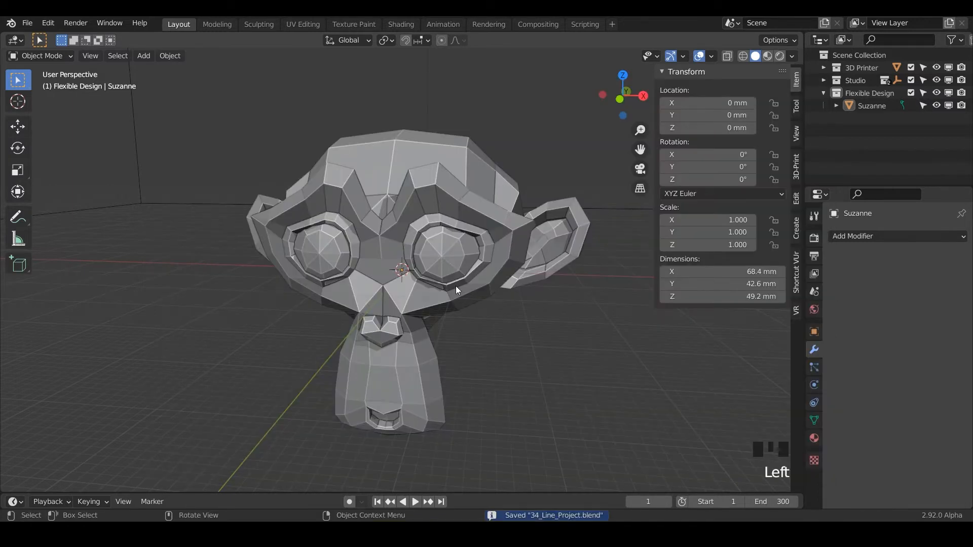
Use normal MatCap shading and add a Multiresolution modifier to Suzanne subdivided to level 5
{"action": "left_click", "coordinate": [792, 56]}
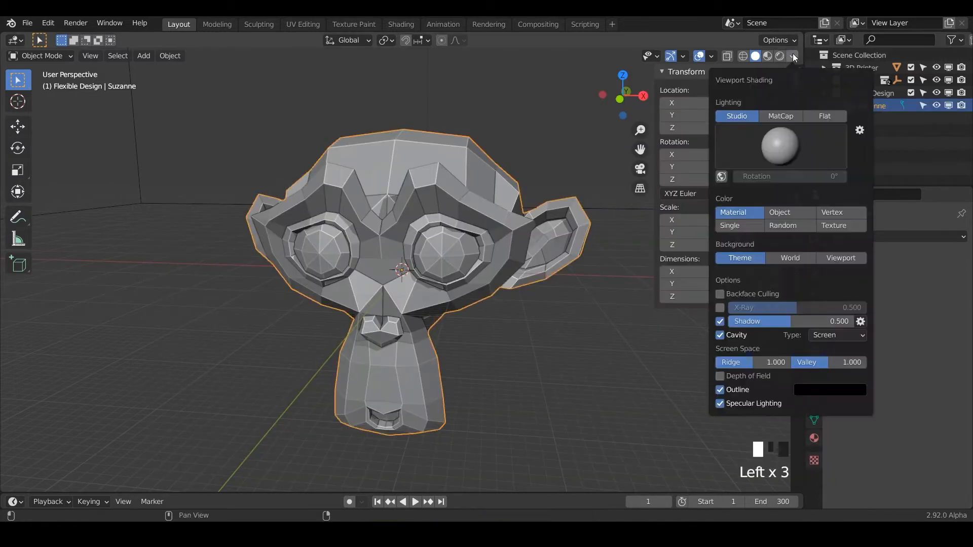
{"action": "left_click", "coordinate": [852, 236]}
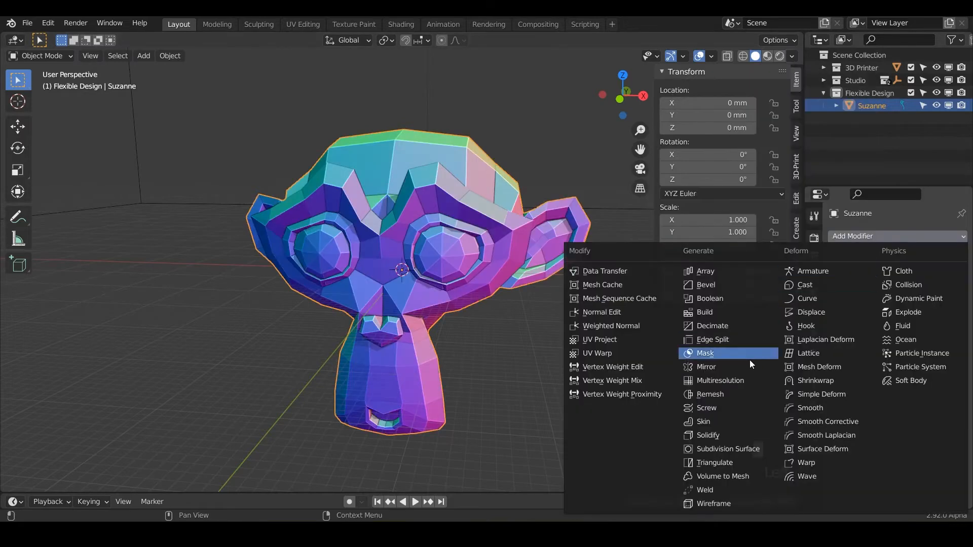
{"action": "left_click", "coordinate": [721, 380]}
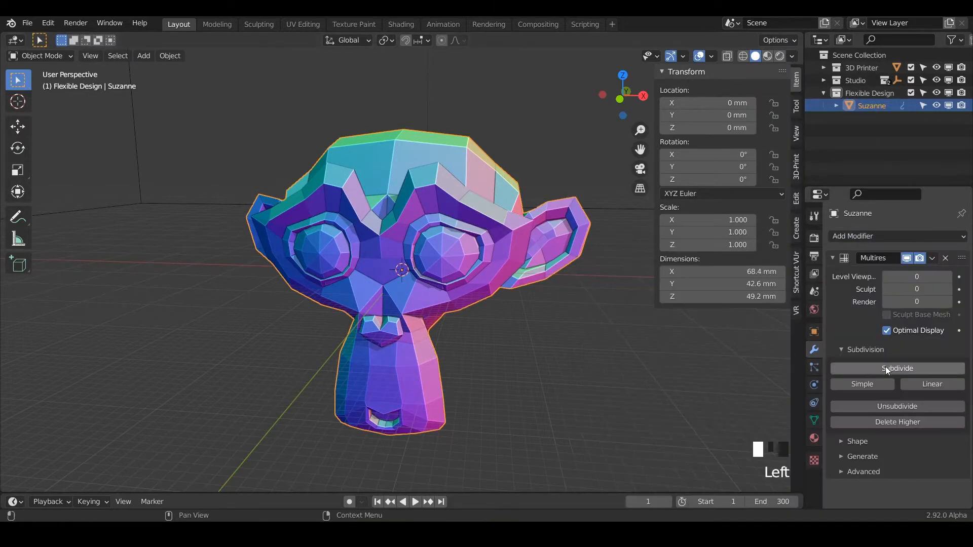
{"action": "left_click", "coordinate": [896, 368]}
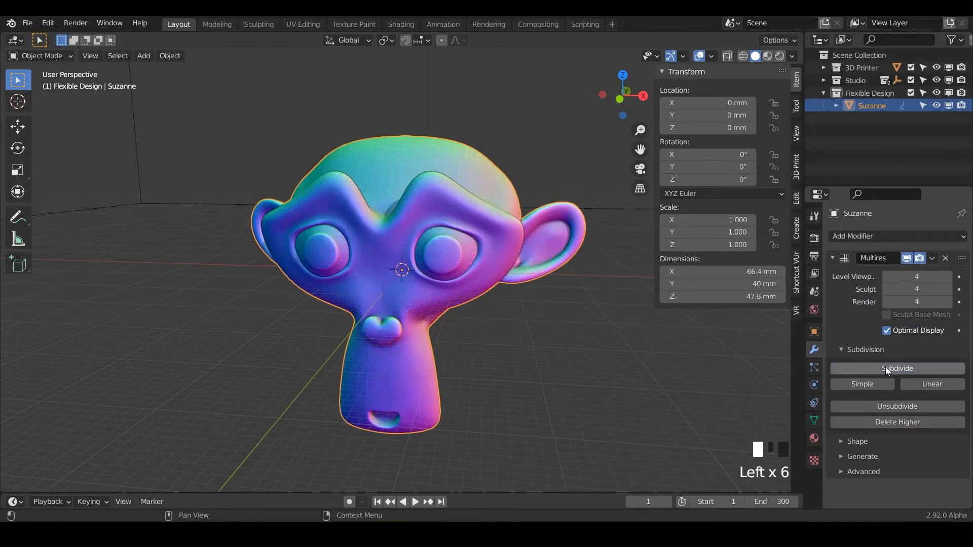
{"action": "left_click", "coordinate": [897, 368]}
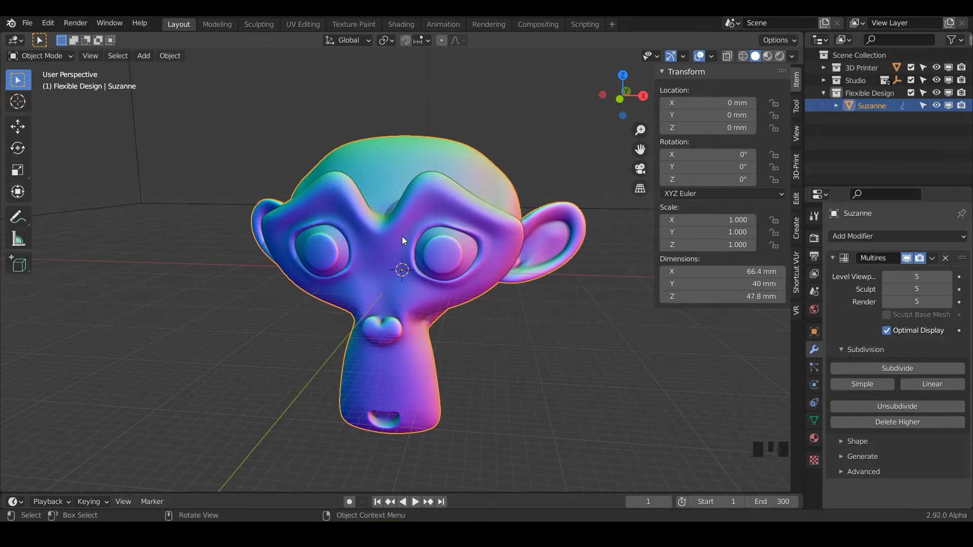
Enter Sculpt Mode on Suzanne and make Line Project the active tool
{"action": "key", "text": "Ctrl+Tab"}
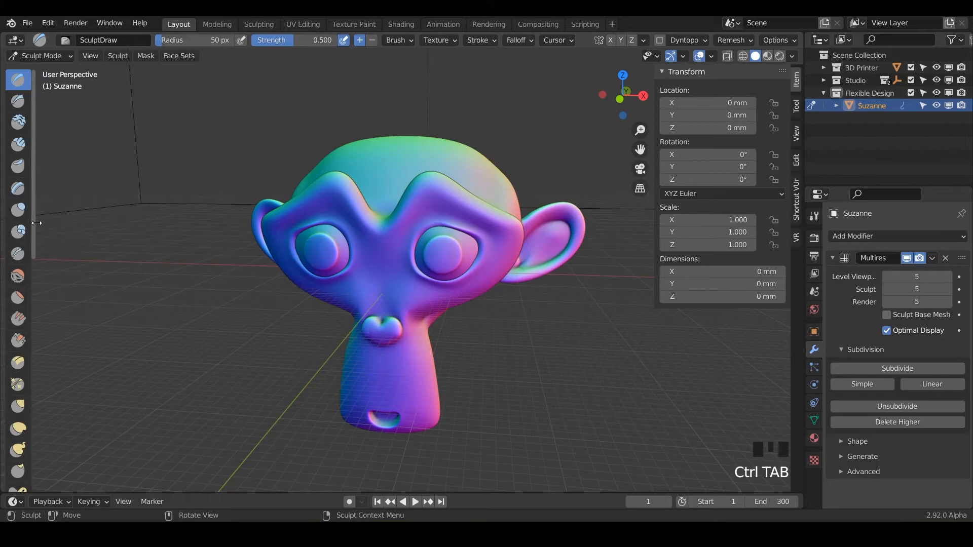
{"action": "scroll", "scroll_direction": "down", "scroll_amount": 3}
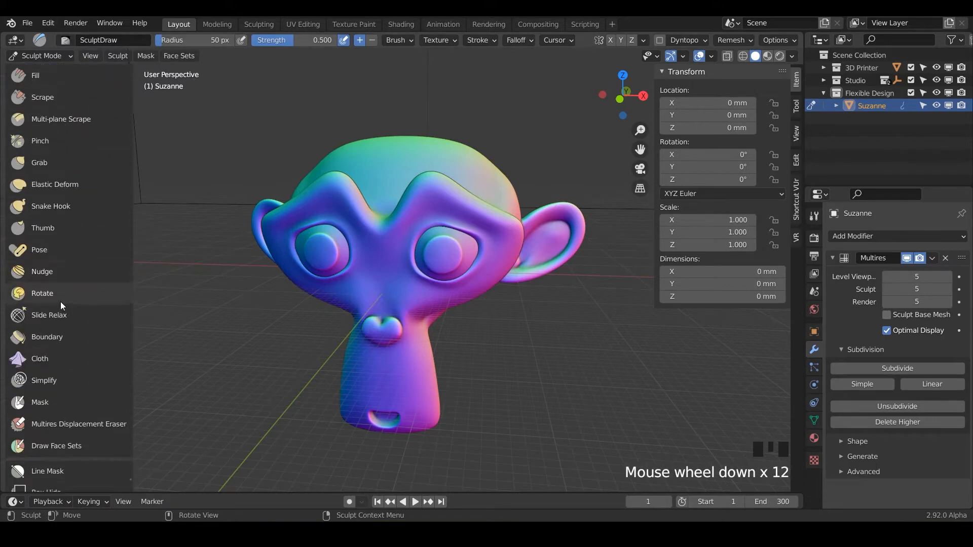
{"action": "scroll", "scroll_direction": "down", "scroll_amount": 3}
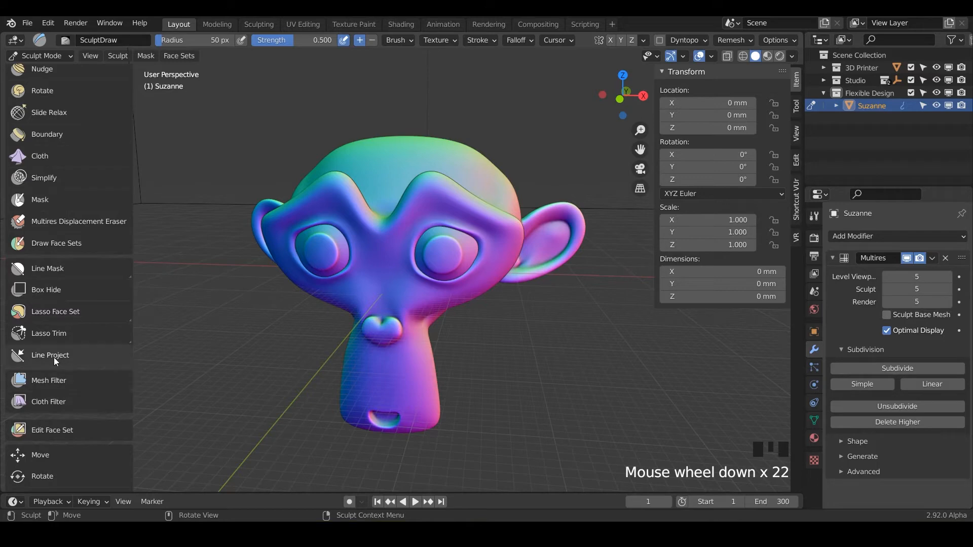
{"action": "left_click", "coordinate": [51, 354]}
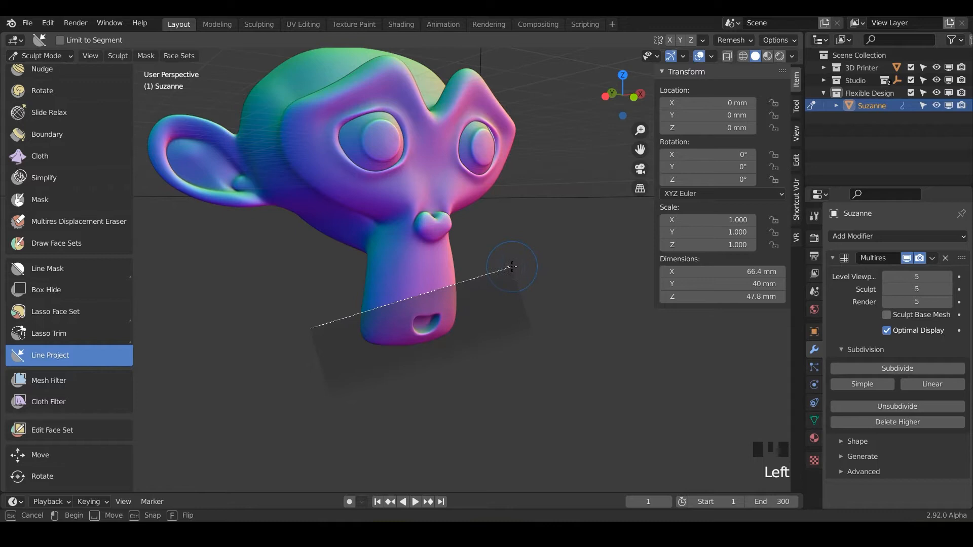
{"action": "mouse_move", "coordinate": [505, 257]}
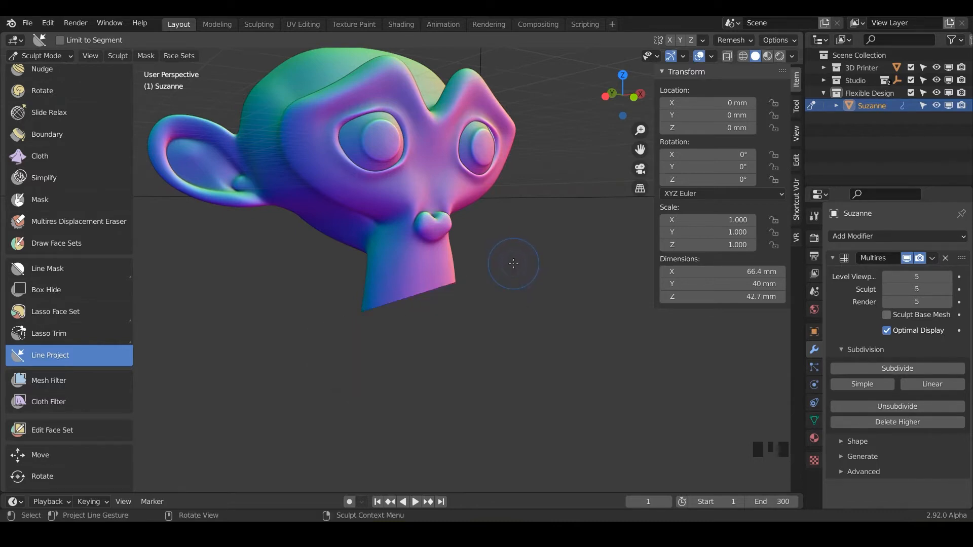
Project a straight line under the chin to slice it flat and check the cut underside
{"action": "scroll", "scroll_direction": "up", "scroll_amount": 3}
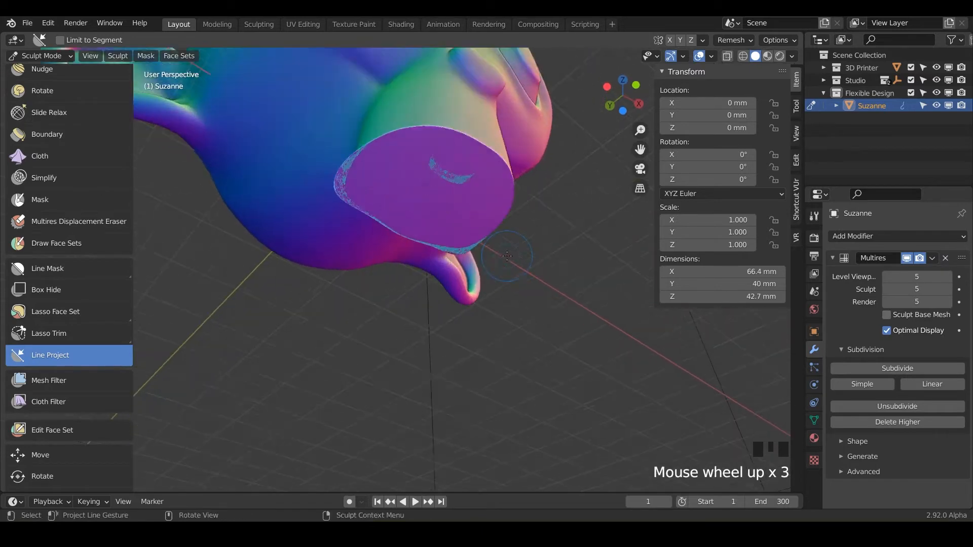
{"action": "left_click_drag", "start_coordinate": [507, 256], "coordinate": [427, 199]}
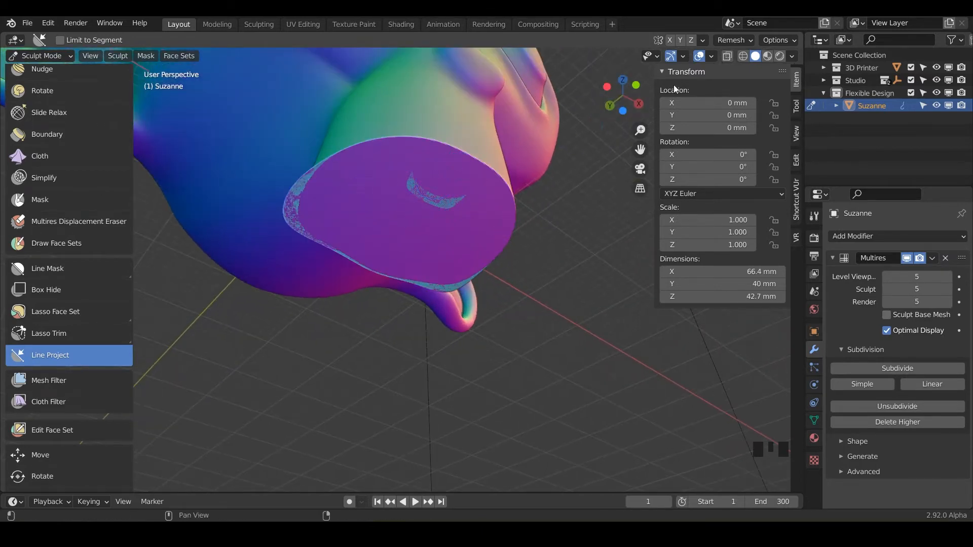
Turn on the Wireframe overlay and zoom in to inspect the flattened chin surface
{"action": "left_click", "coordinate": [711, 56]}
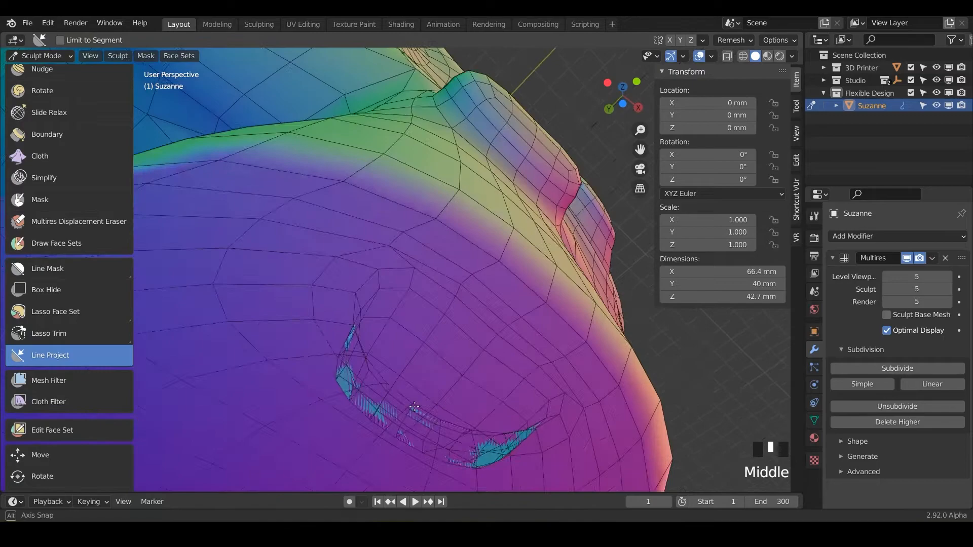
{"action": "scroll", "scroll_direction": "down", "scroll_amount": 3}
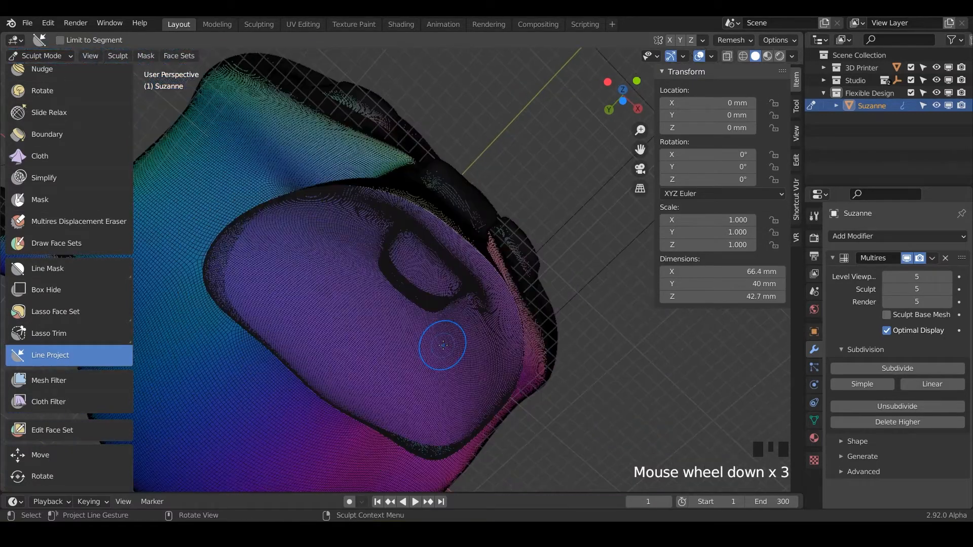
{"action": "left_click_drag", "start_coordinate": [443, 345], "coordinate": [378, 413]}
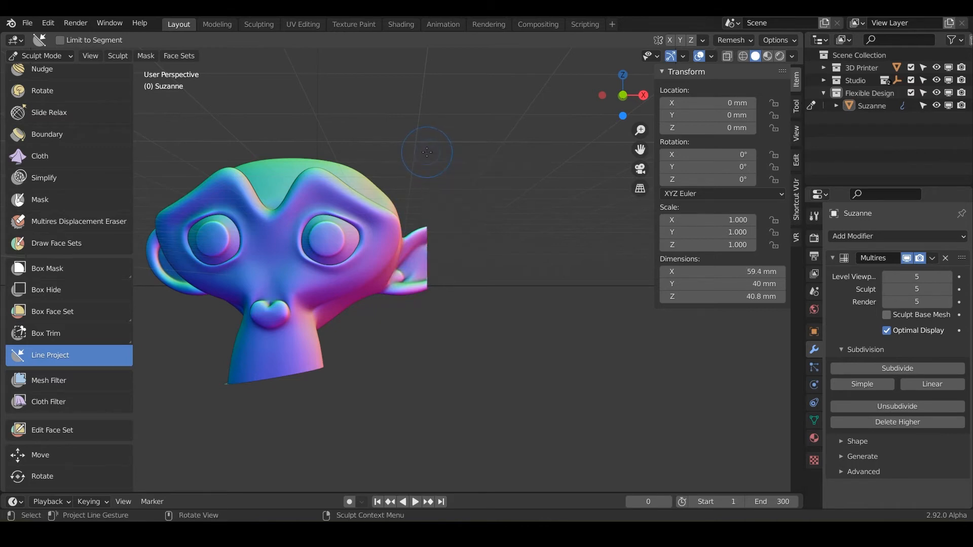
Inspect the sliced ear tip from close up, front and side, then save the file
{"action": "left_click_drag", "start_coordinate": [426, 152], "coordinate": [407, 359]}
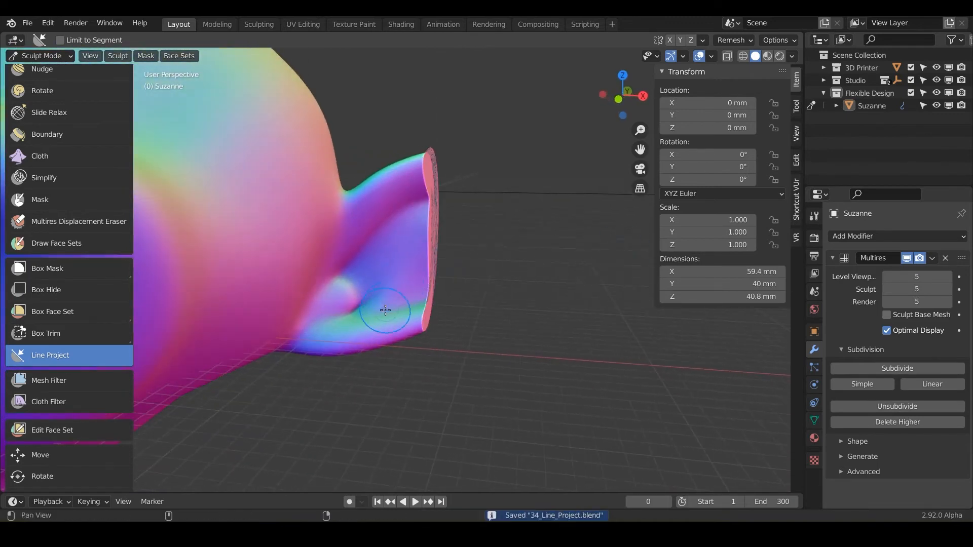
{"action": "left_click_drag", "start_coordinate": [385, 310], "coordinate": [570, 245]}
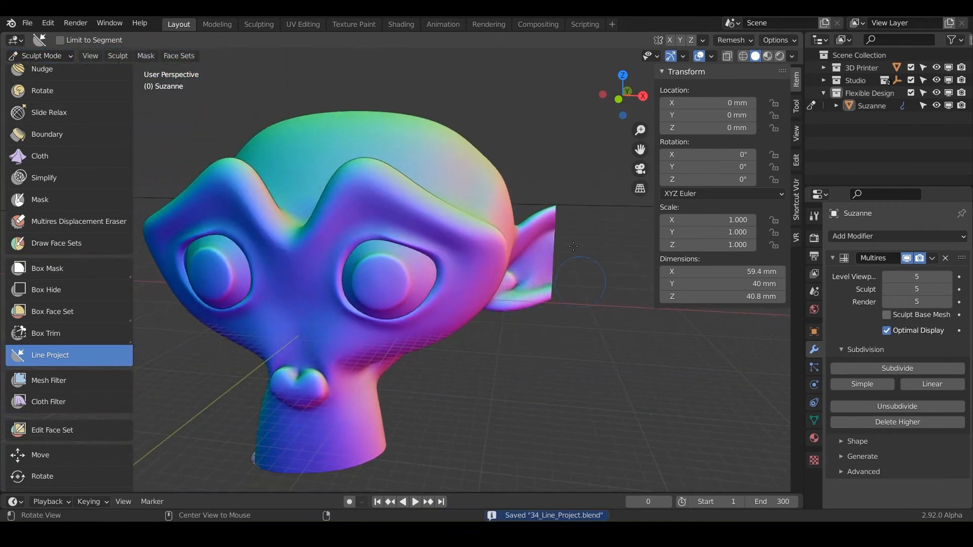
{"action": "mouse_move", "coordinate": [482, 352]}
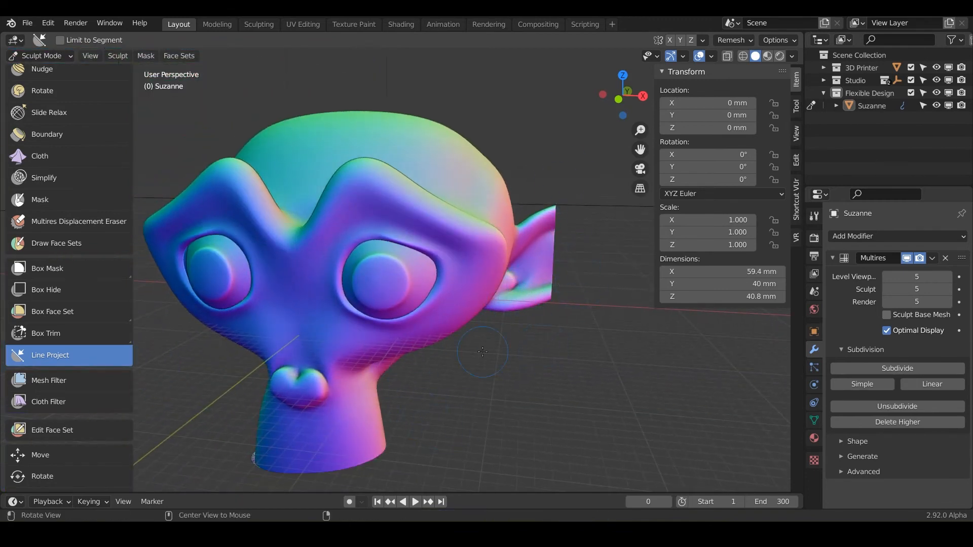
{"action": "left_click_drag", "start_coordinate": [480, 352], "coordinate": [534, 348]}
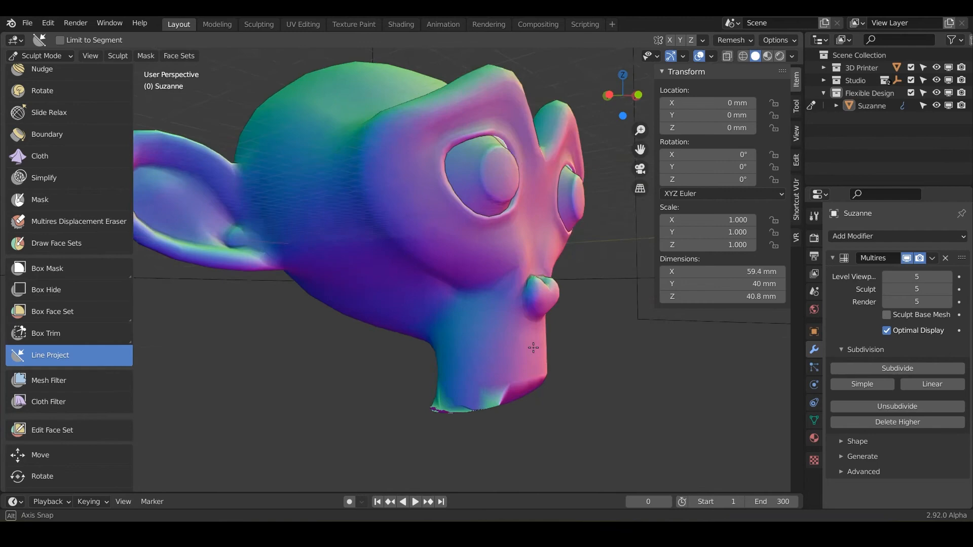